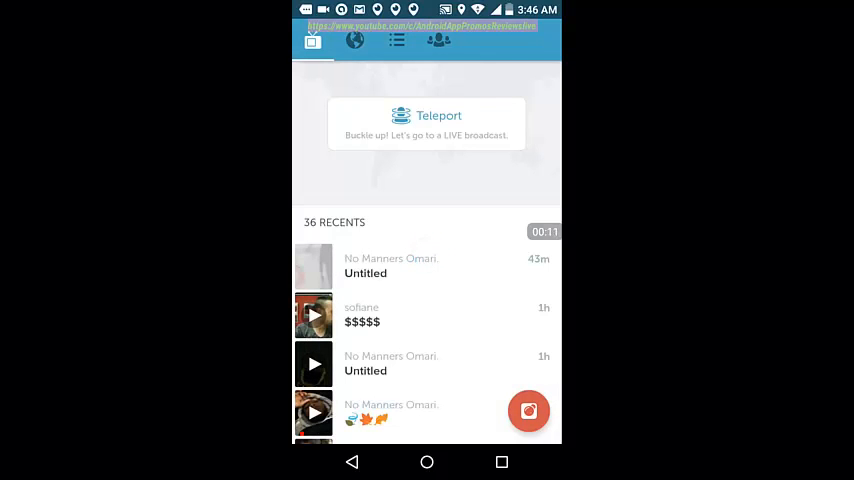
- Switch to the globe map of live broadcasts, with US city streams listed below
scroll(down, 3)
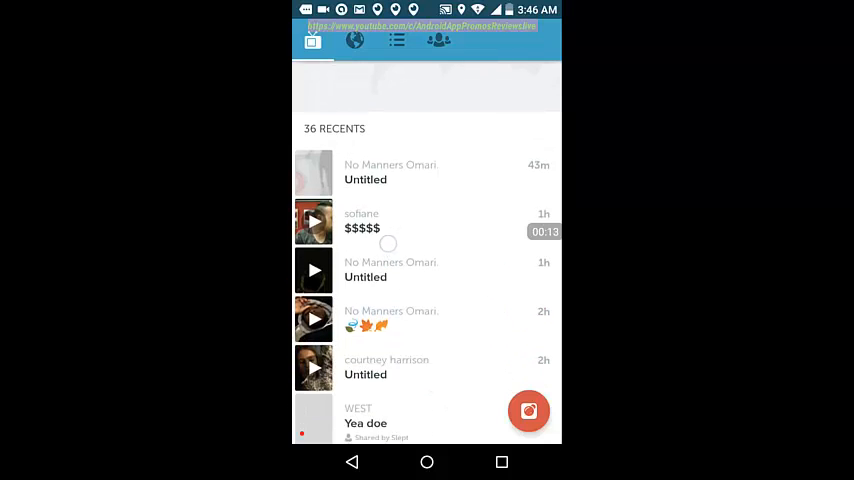
scroll(down, 3)
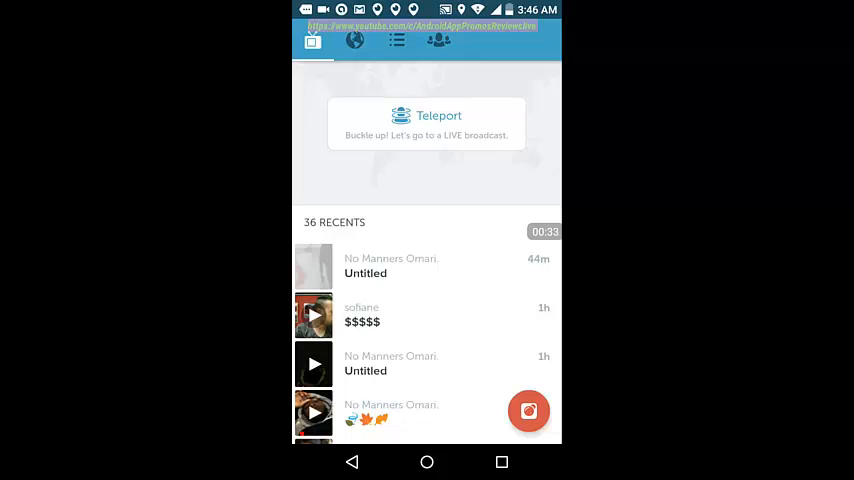
click(354, 40)
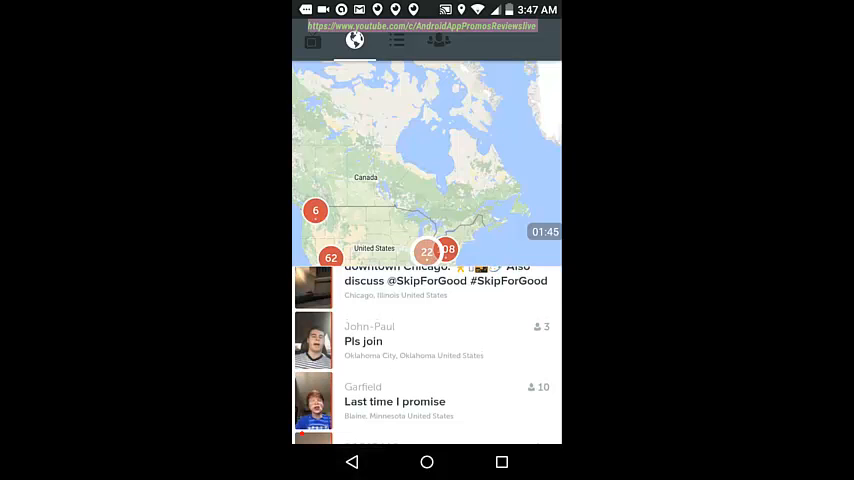
- Start a new broadcast from the camera button to reach the title and privacy setup screen
click(312, 41)
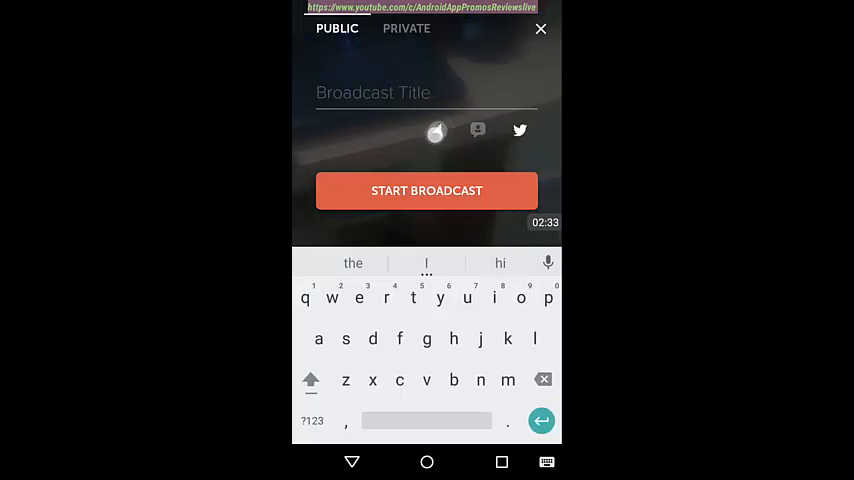
- Leave chat open to everyone, turn on location sharing, and focus the title field
click(436, 130)
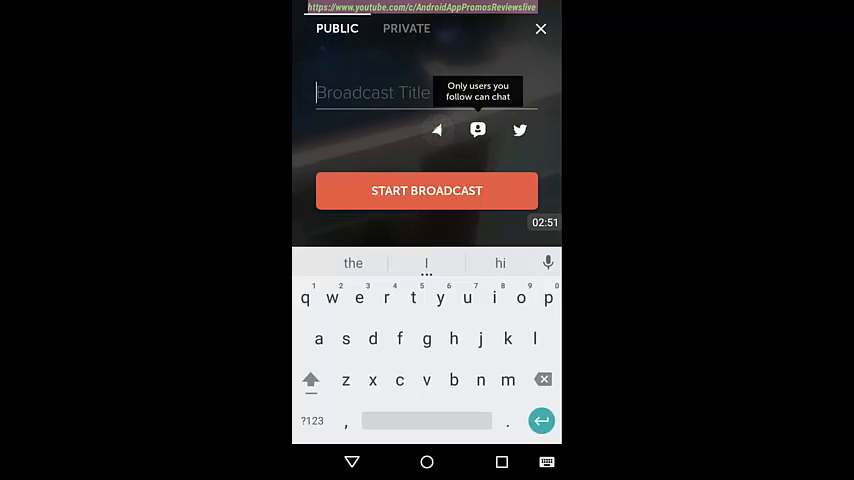
click(437, 130)
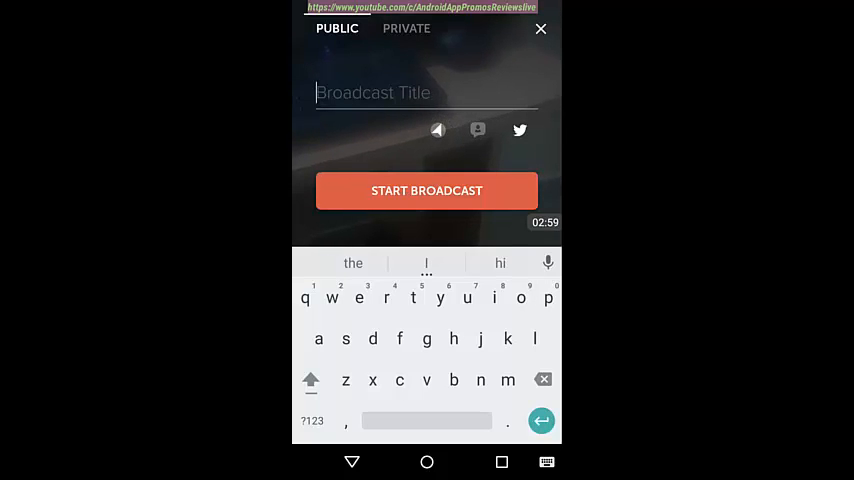
click(477, 130)
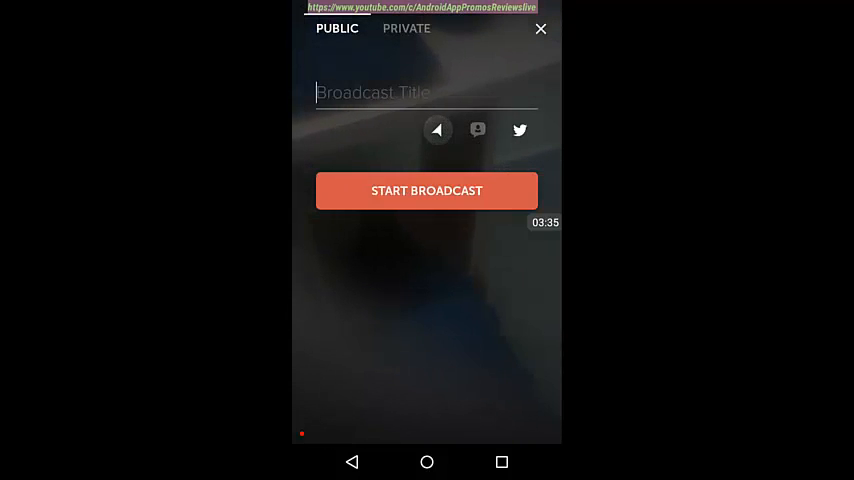
click(426, 92)
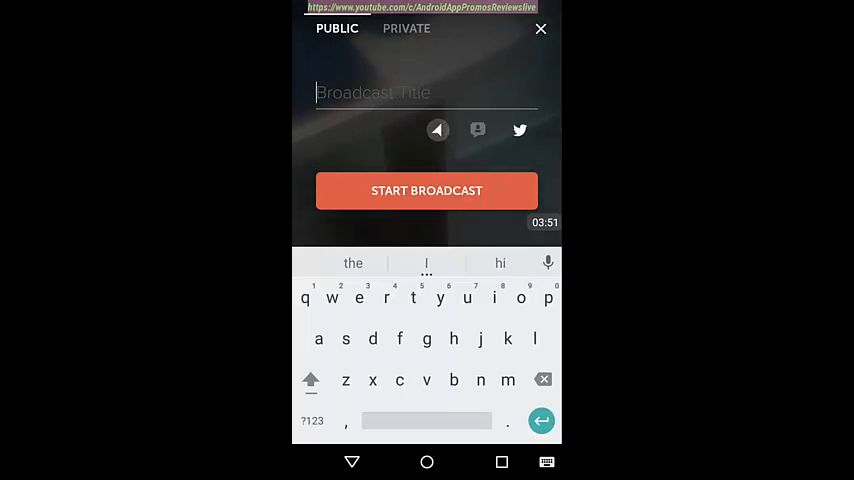
- Title the broadcast "I'm bored", then request cancelling it via the X
text(My day y)
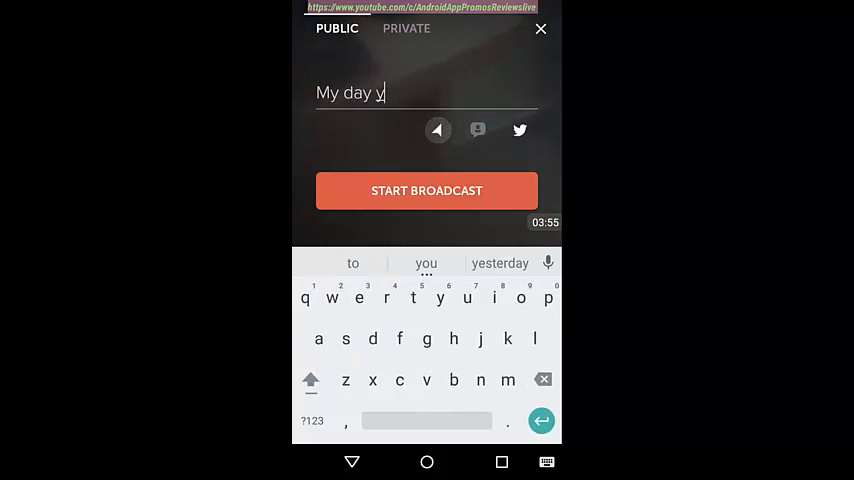
text(o)
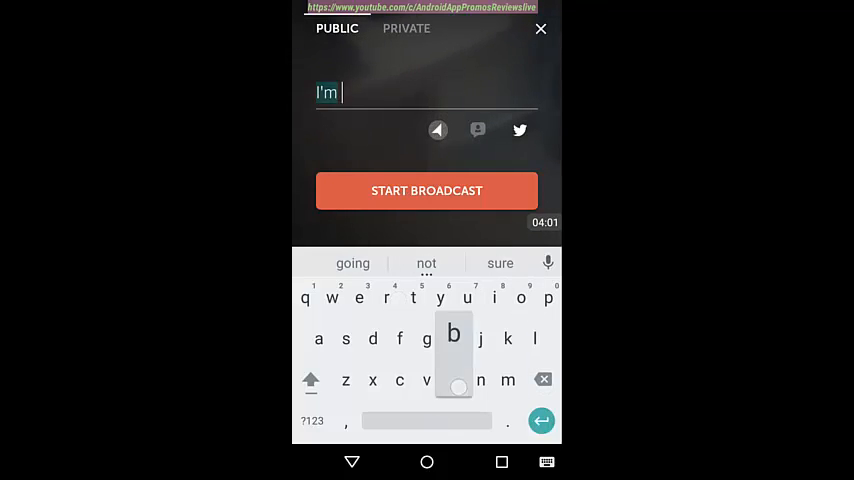
text(bored)
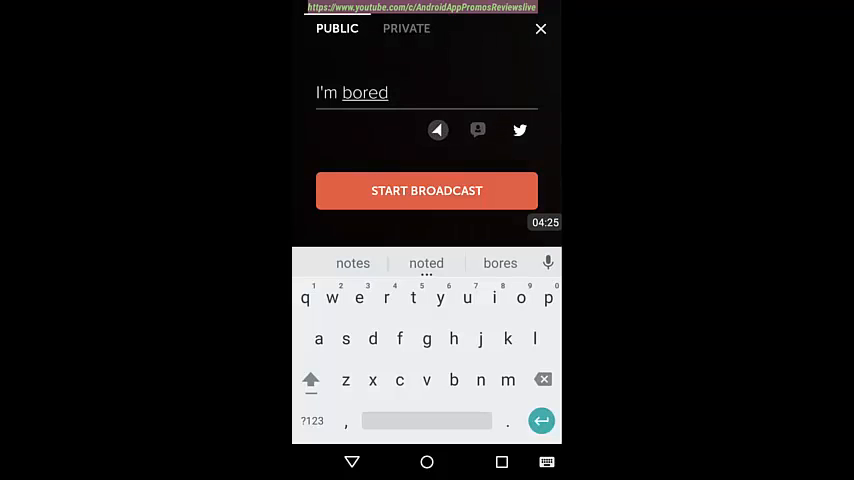
click(540, 28)
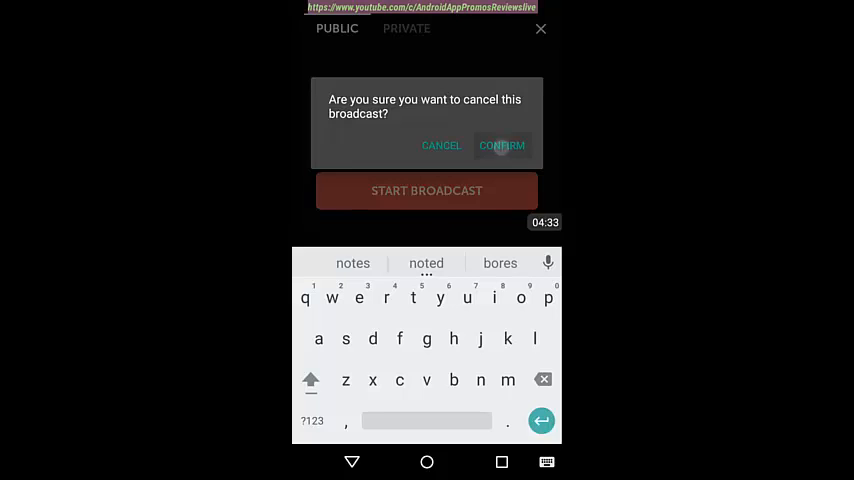
- Confirm cancelling the broadcast and return to the world map of live broadcasts
click(502, 145)
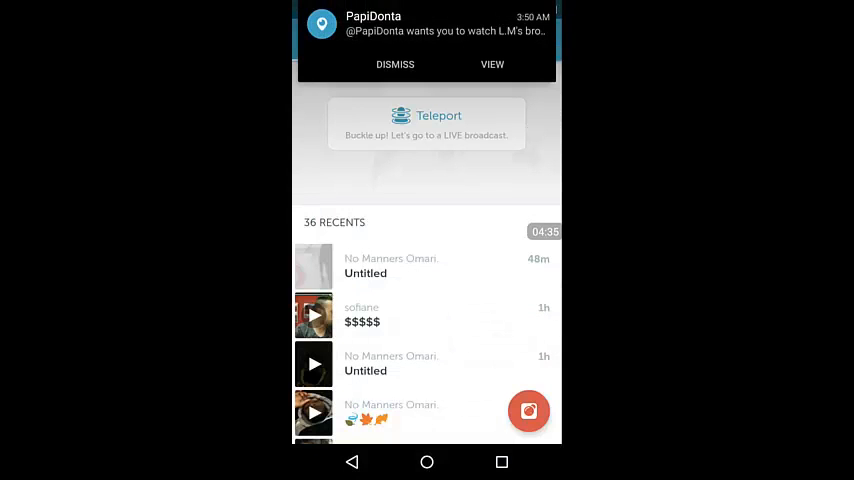
click(426, 123)
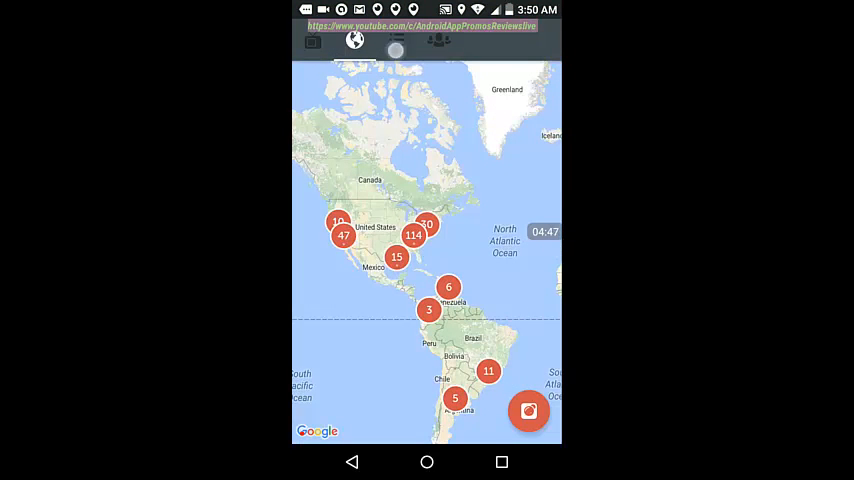
- Scroll the global live broadcasts list down to streams with only a few viewers
click(395, 41)
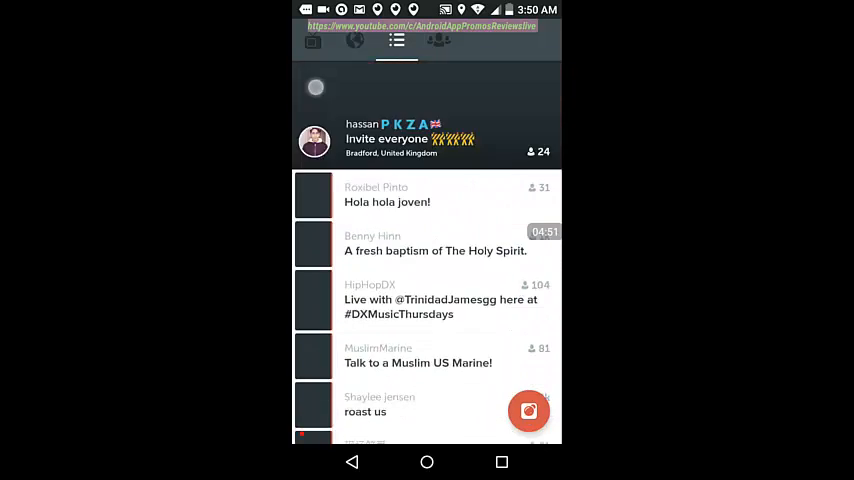
scroll(down, 3)
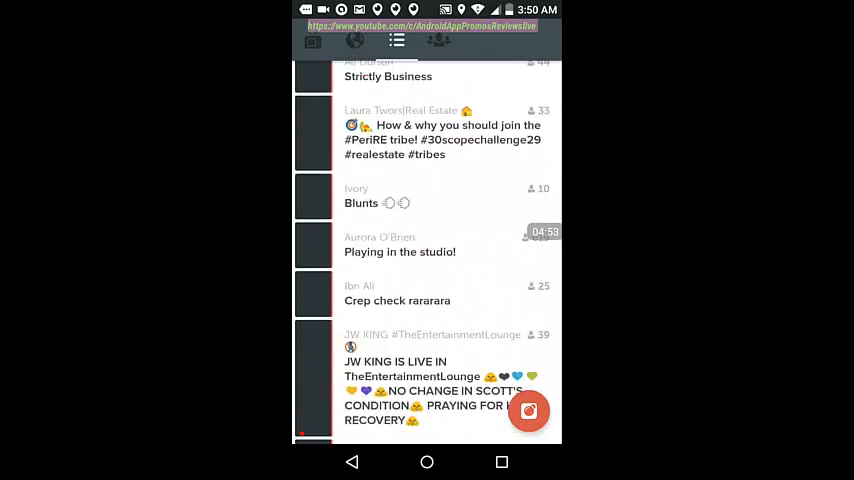
scroll(down, 3)
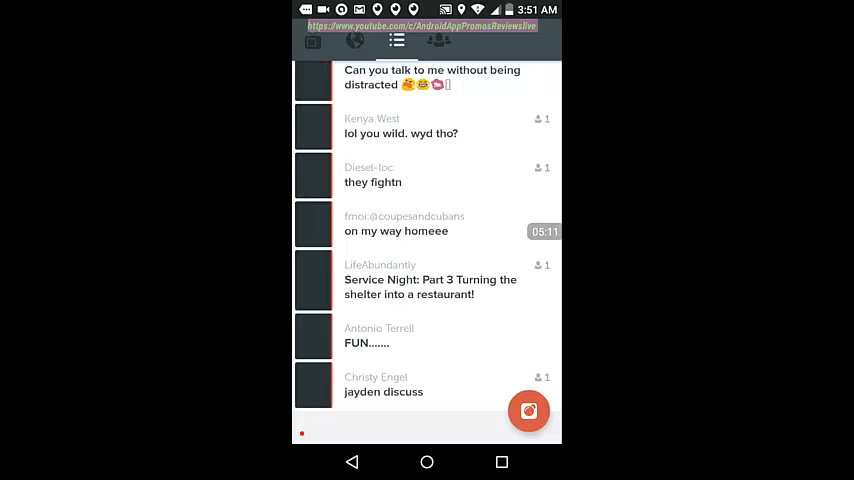
- Browse featured people, then scroll the Selfie Video Share profile to Settings, Help Center and Legal
click(438, 40)
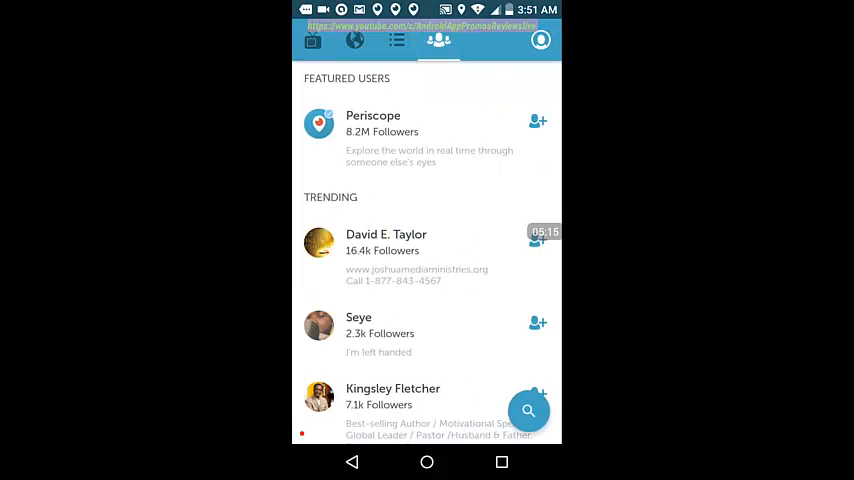
scroll(down, 3)
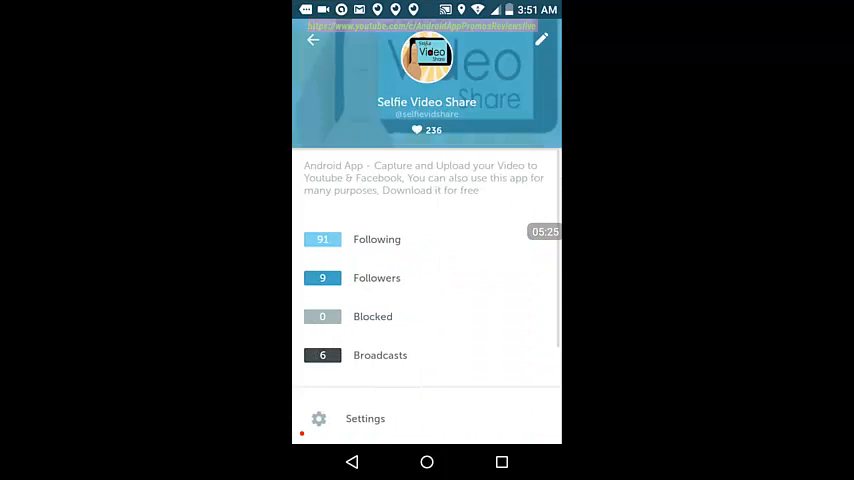
scroll(down, 3)
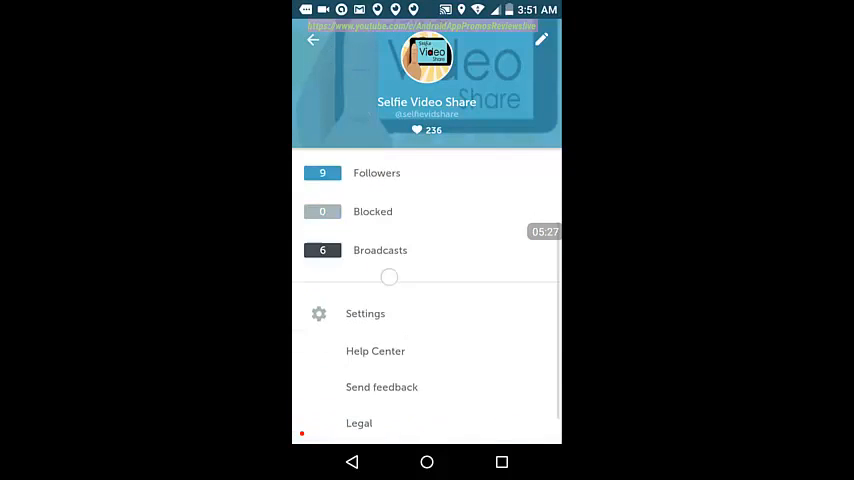